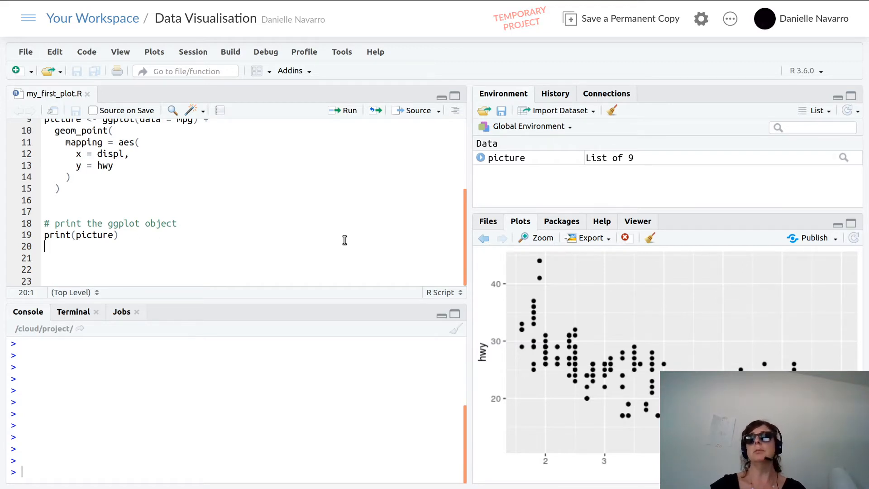
mouse_move(619, 395)
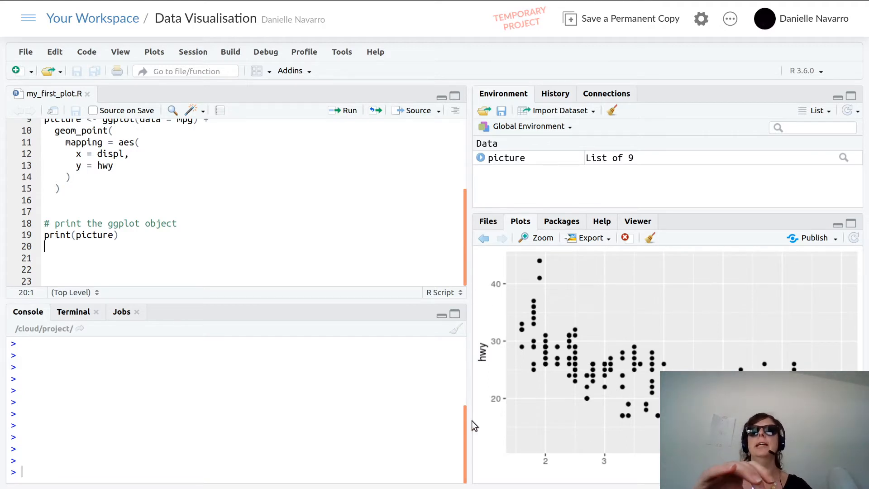
mouse_move(489, 378)
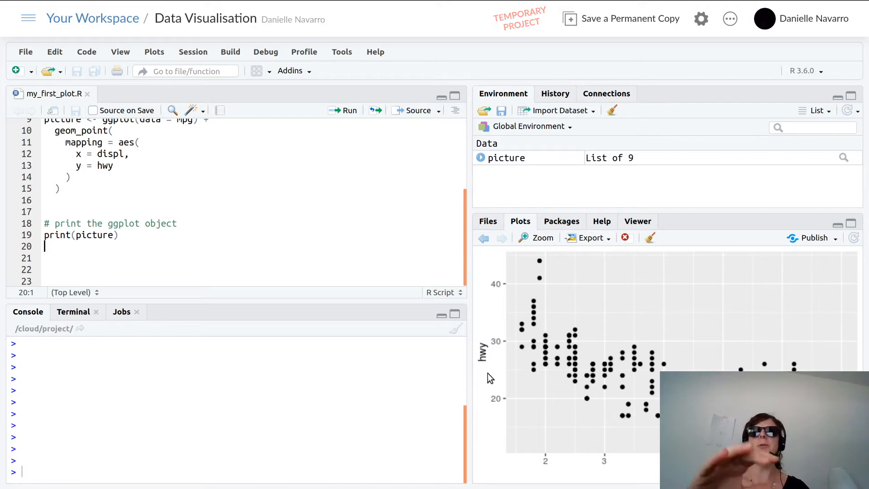
mouse_move(304, 51)
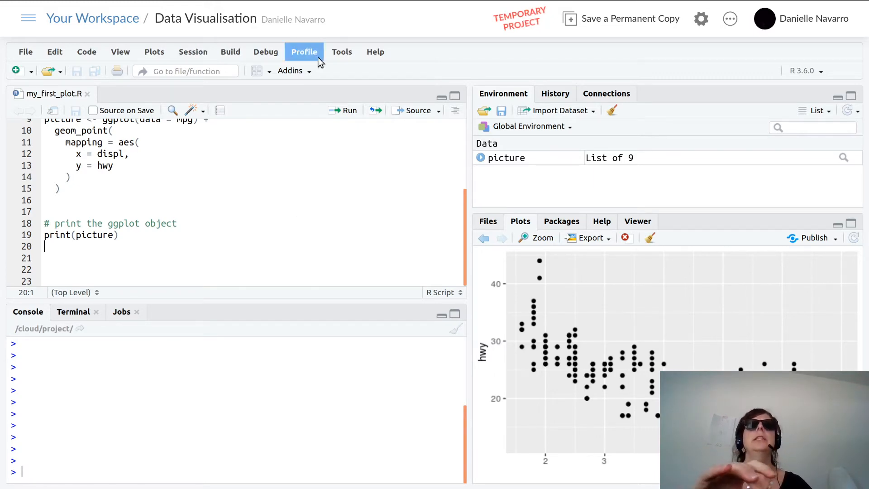
Bring up the Global Options dialog on its General settings page
click(341, 52)
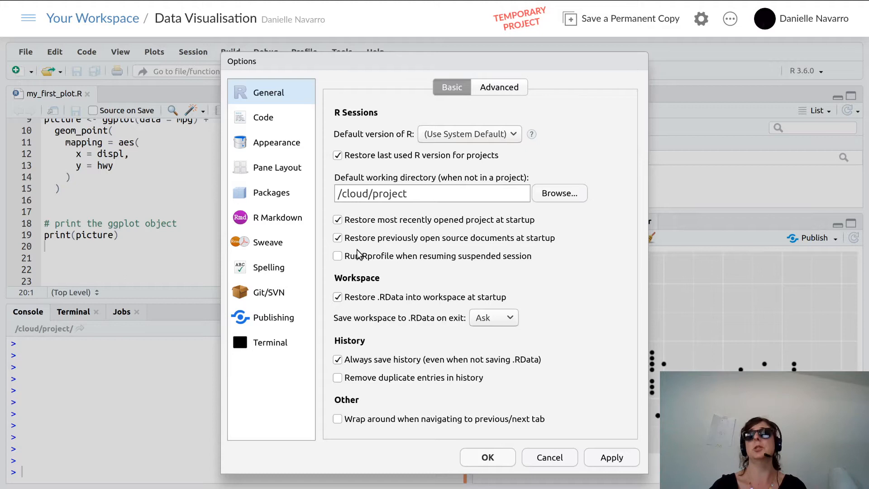
mouse_move(344, 266)
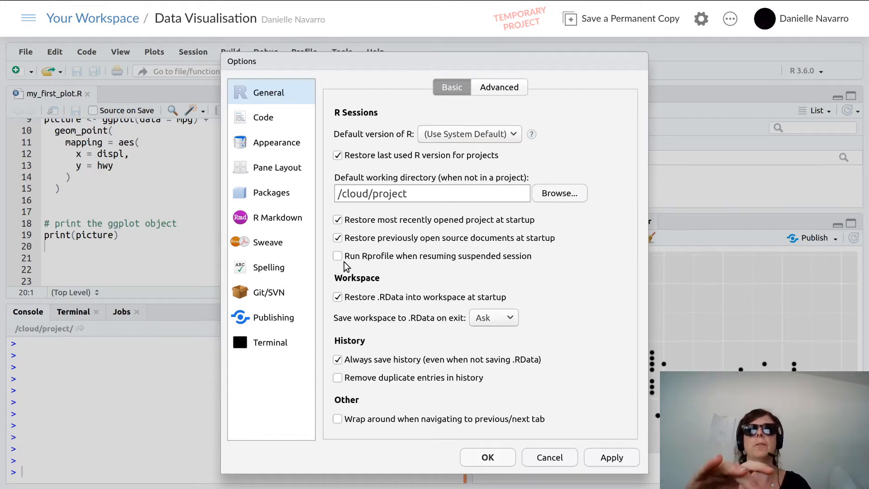
mouse_move(342, 301)
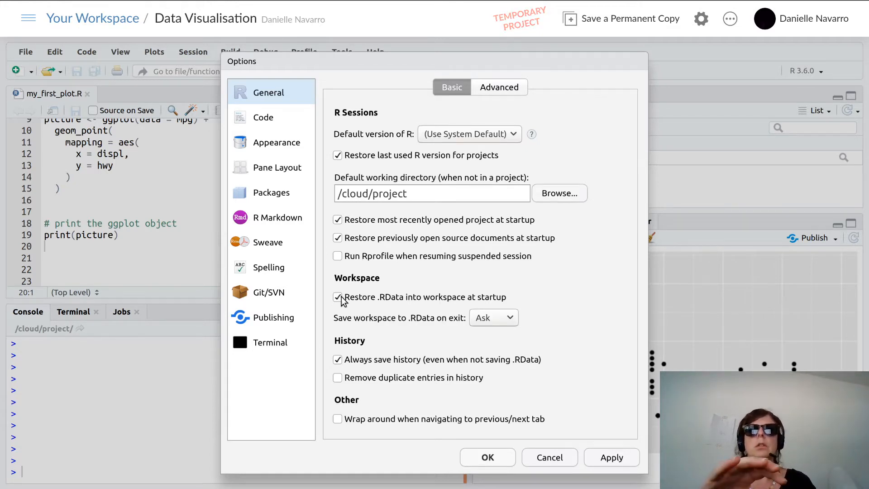
mouse_move(438, 284)
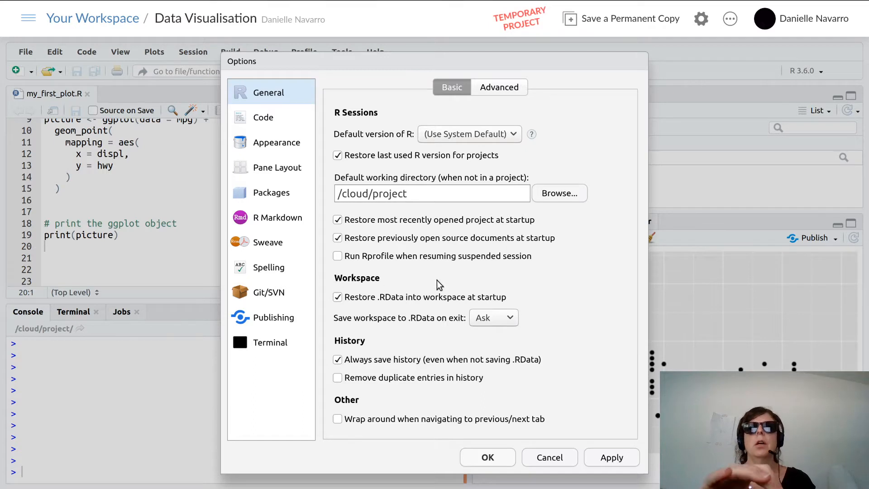
mouse_move(370, 306)
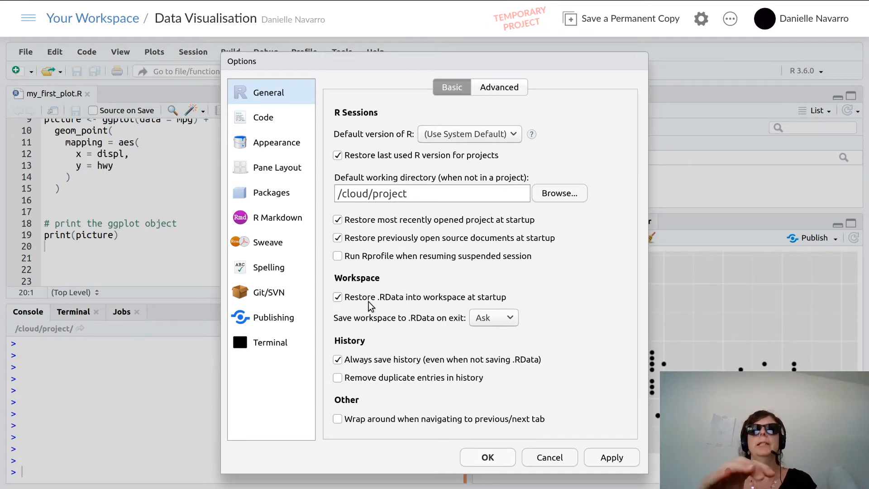
mouse_move(433, 309)
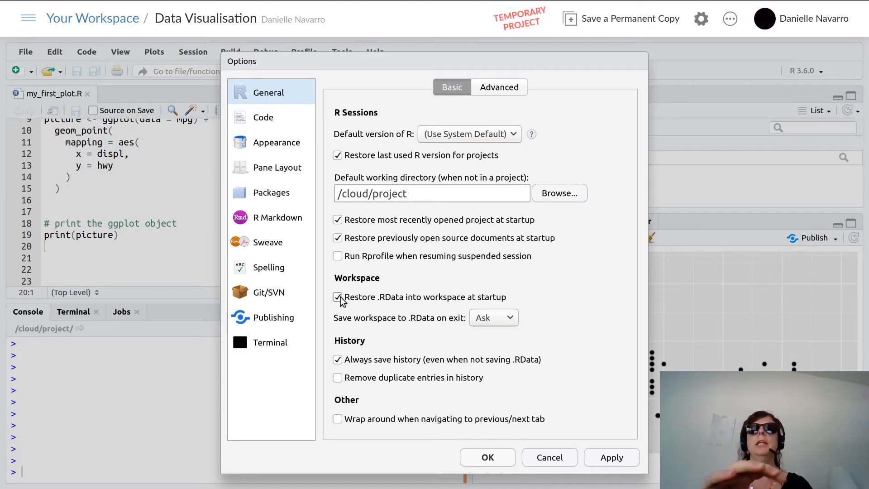
Disable restoring .RData at startup and set saving the workspace on exit to Never
click(338, 297)
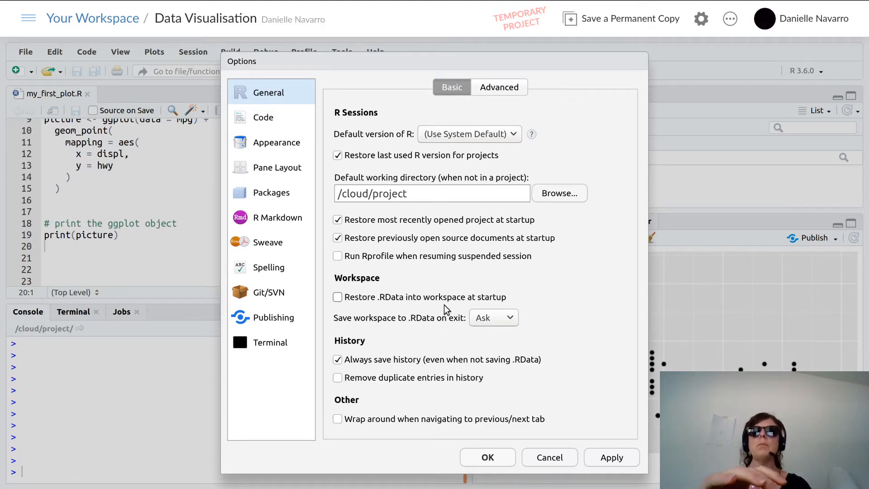
click(492, 317)
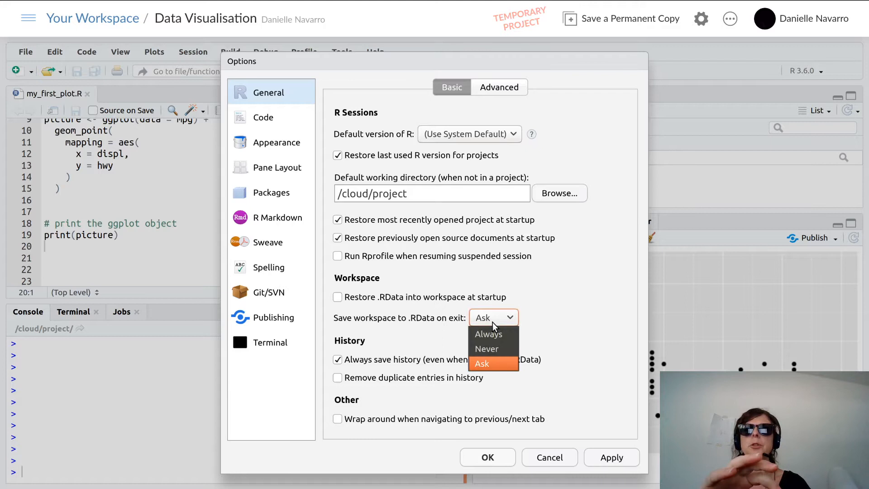
mouse_move(449, 329)
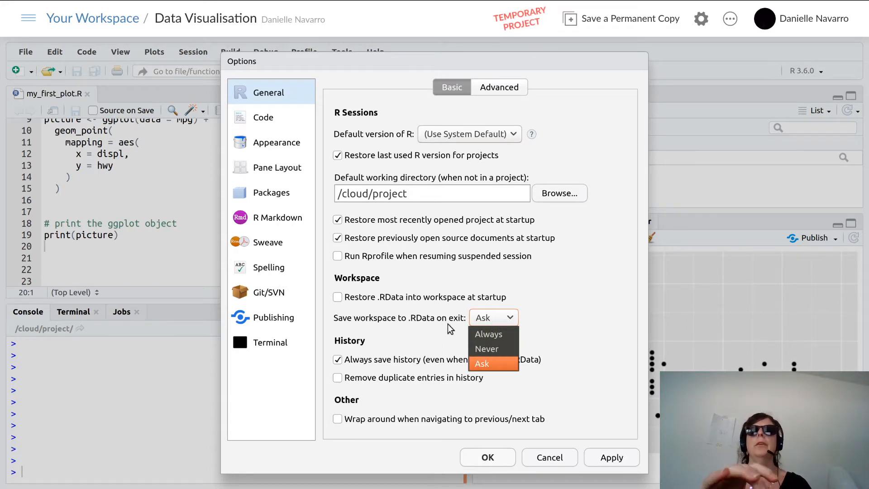
mouse_move(486, 348)
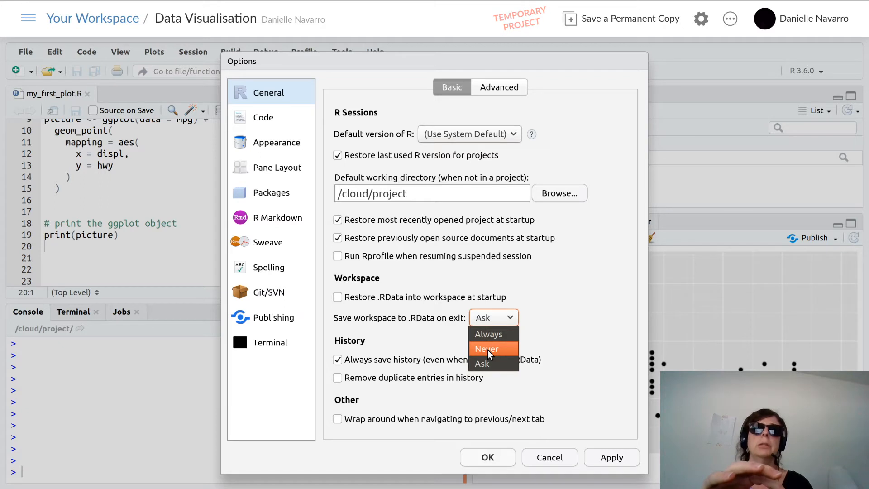
click(485, 347)
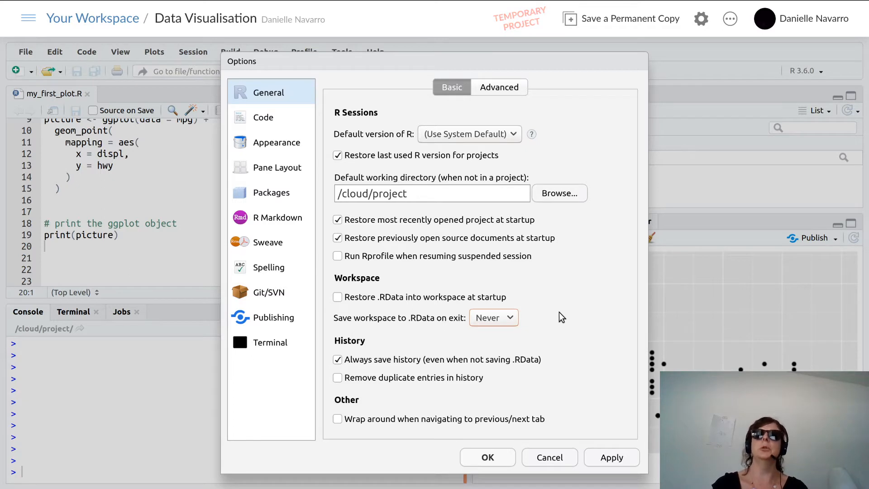
mouse_move(398, 327)
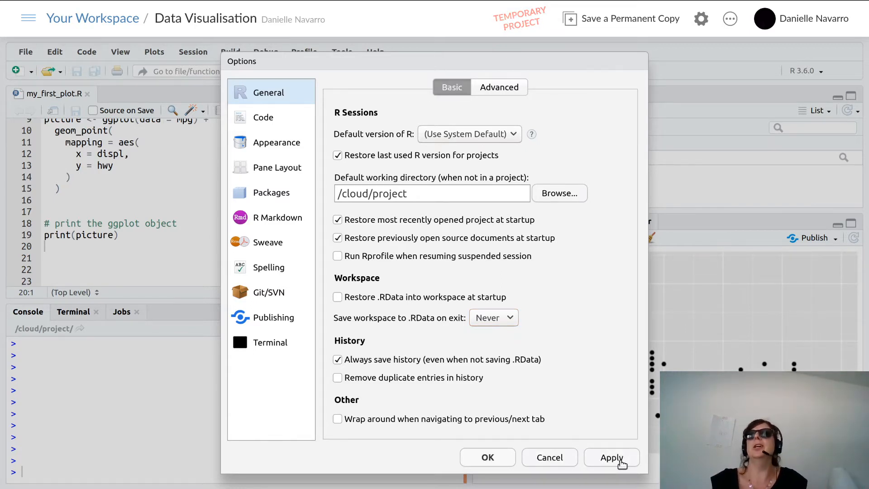
mouse_move(621, 465)
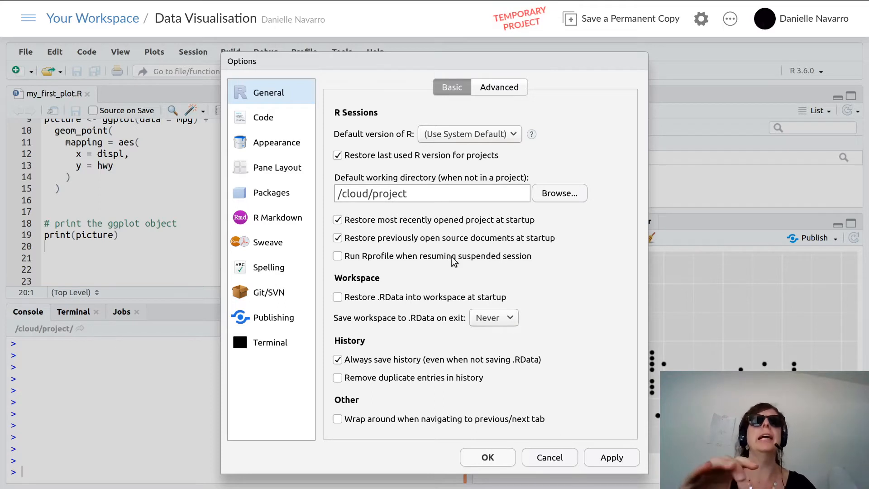
In Pane Layout, move Plots and related tabs into the first pane's group
click(276, 166)
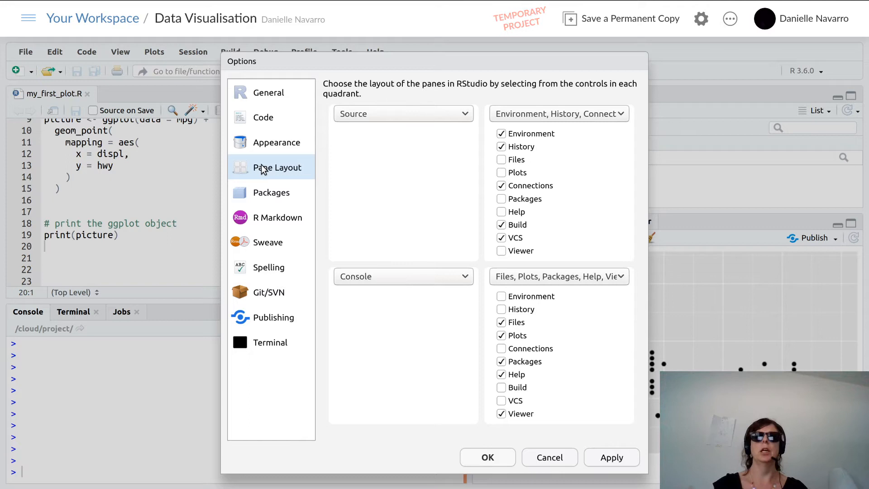
mouse_move(368, 143)
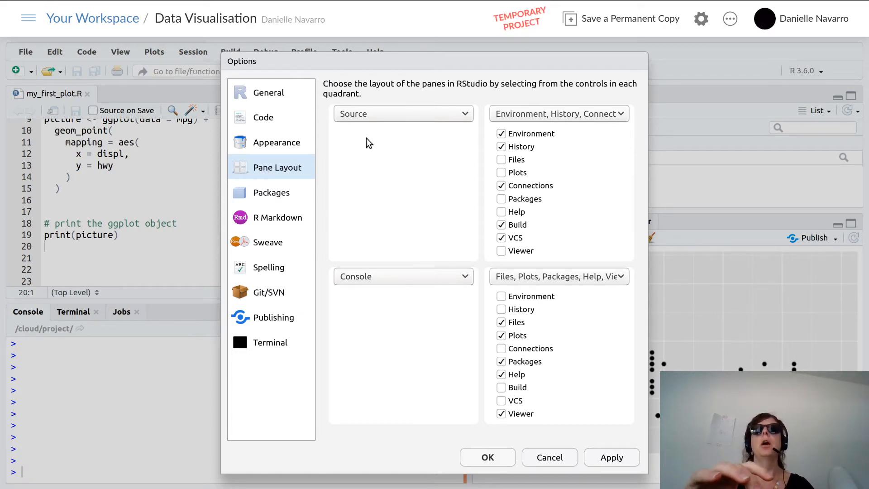
mouse_move(574, 345)
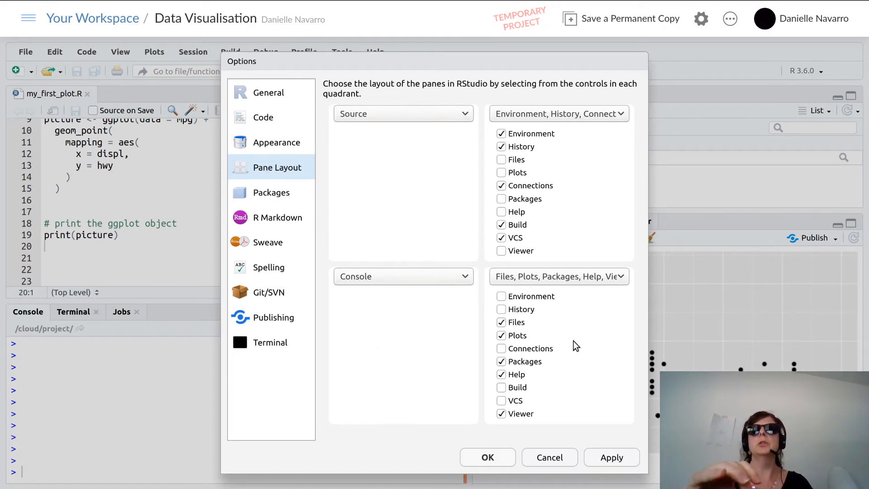
mouse_move(371, 225)
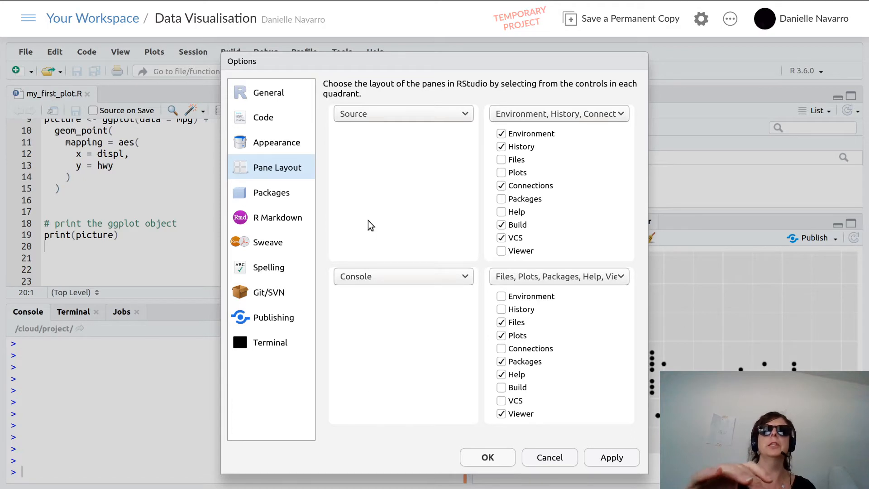
mouse_move(370, 274)
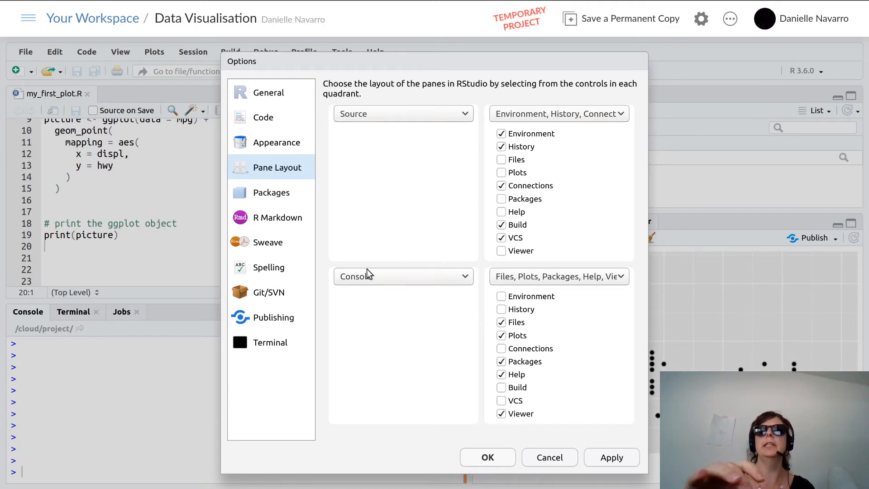
mouse_move(381, 405)
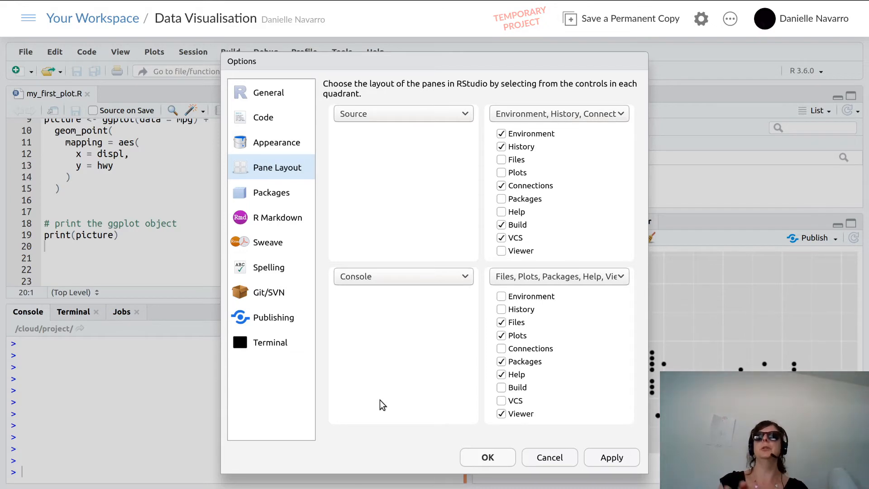
mouse_move(488, 337)
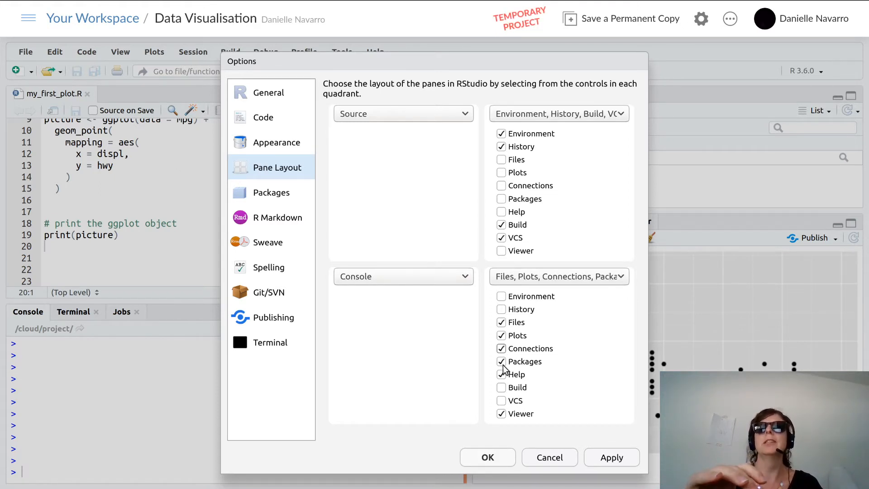
click(500, 374)
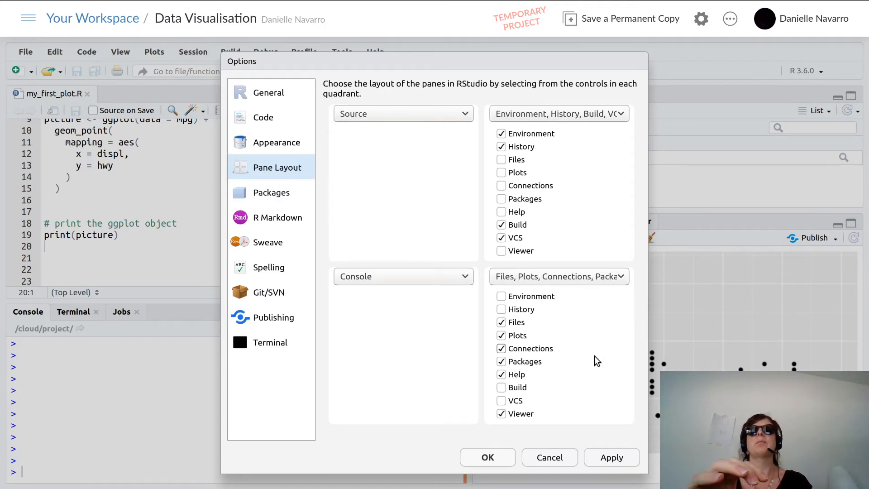
mouse_move(504, 250)
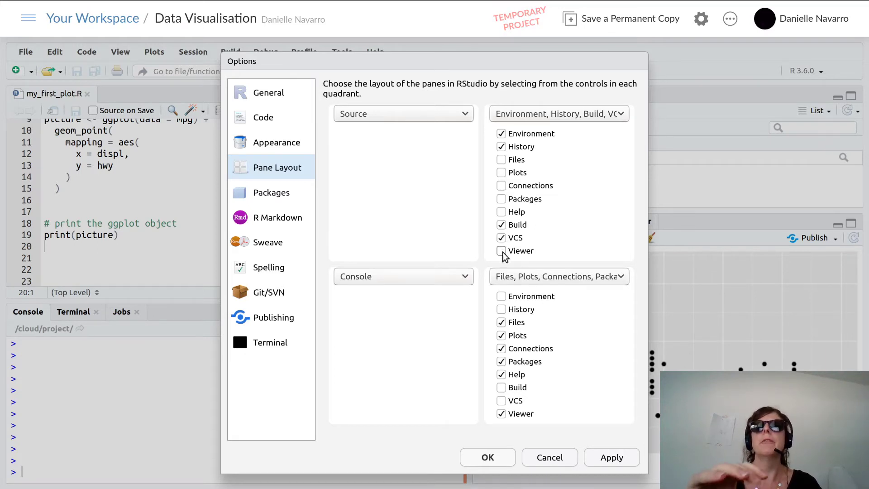
click(501, 251)
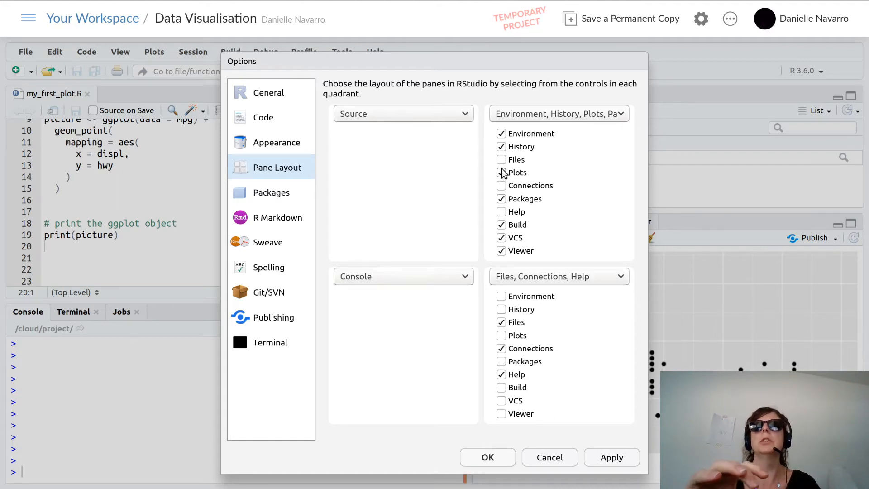
click(501, 159)
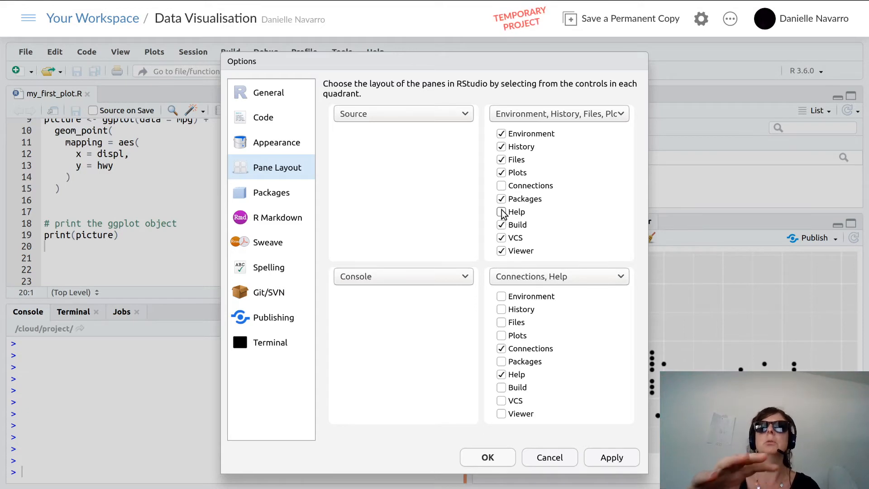
Put VCS and Viewer in the second pane, Help in the first, and apply the arrangement
click(500, 400)
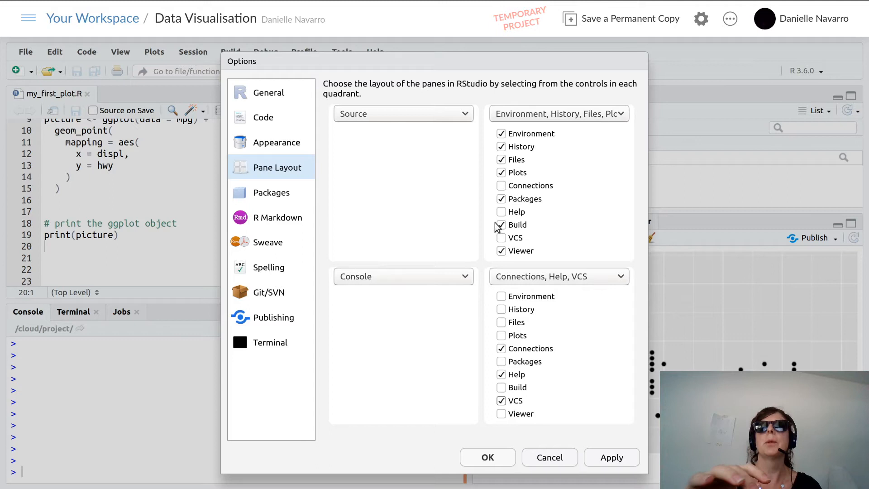
click(501, 224)
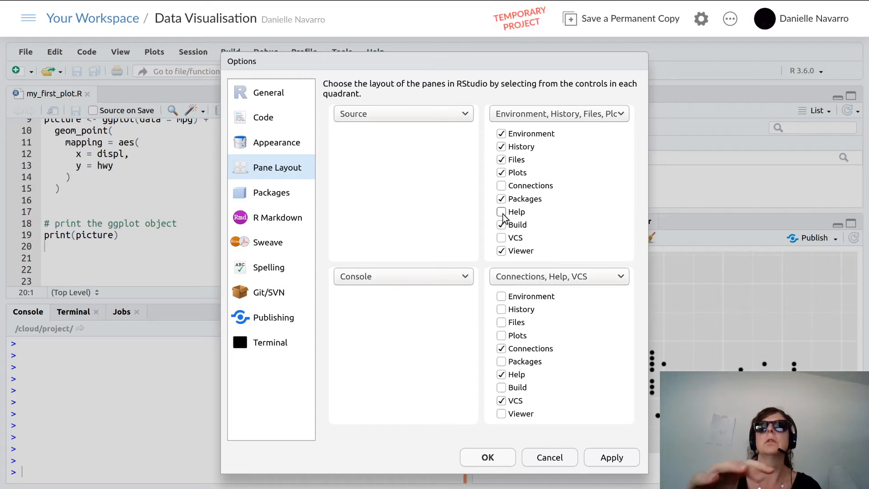
click(502, 225)
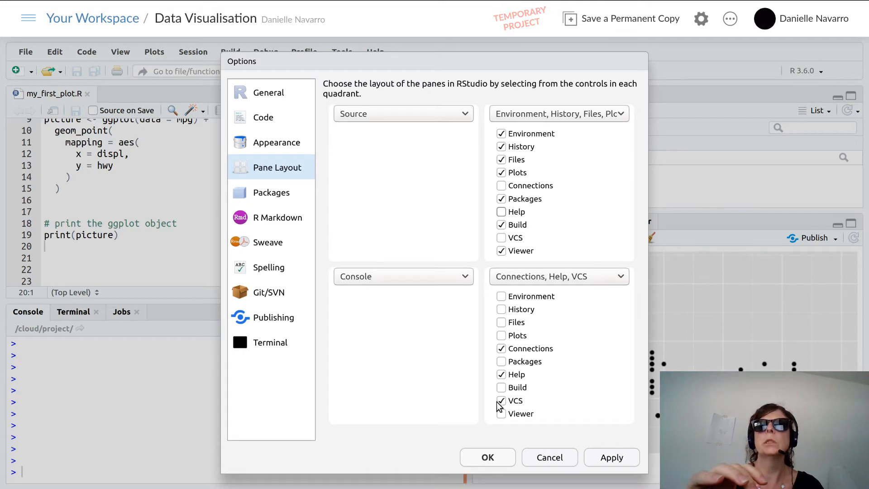
click(501, 414)
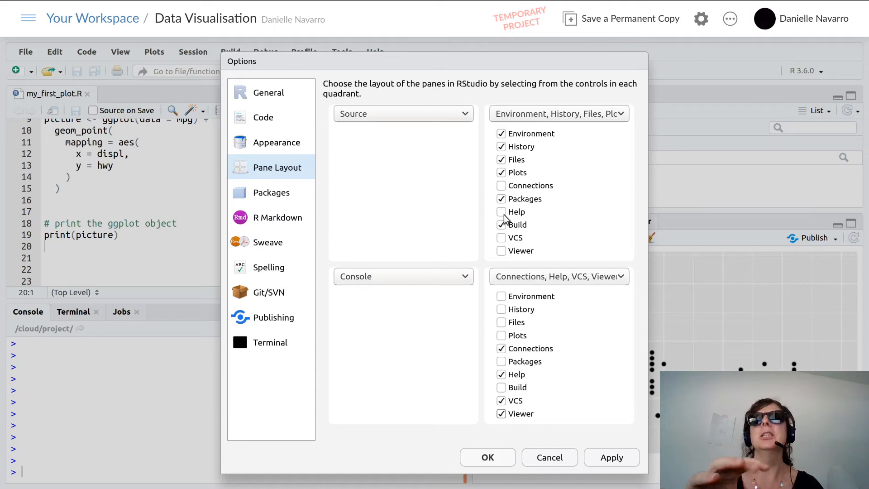
click(501, 211)
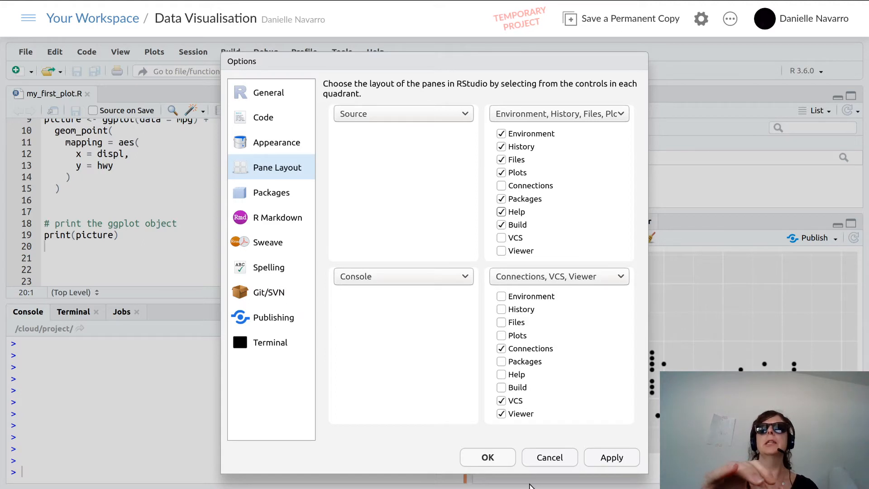
click(611, 457)
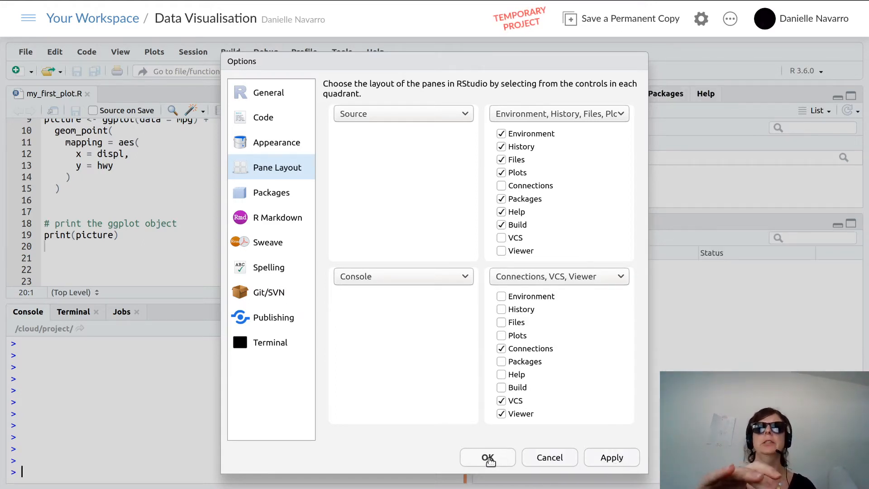
Confirm the options dialog and show the Help pane's home page
click(486, 457)
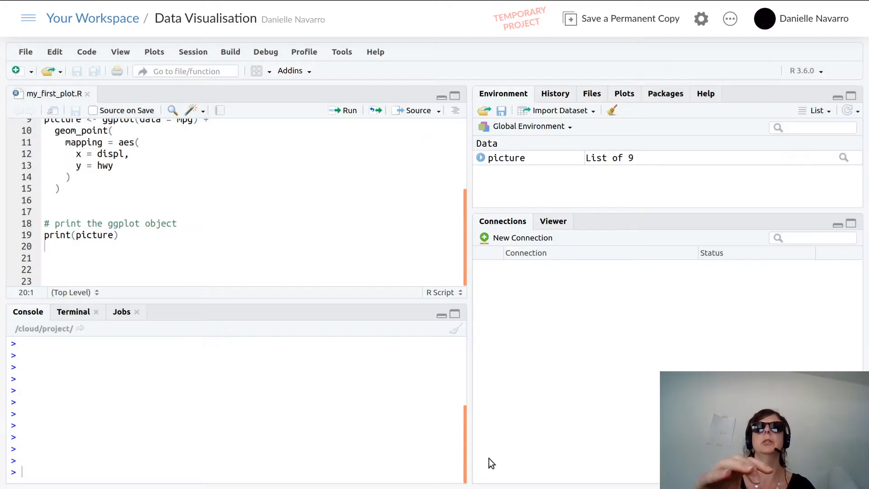
mouse_move(520, 172)
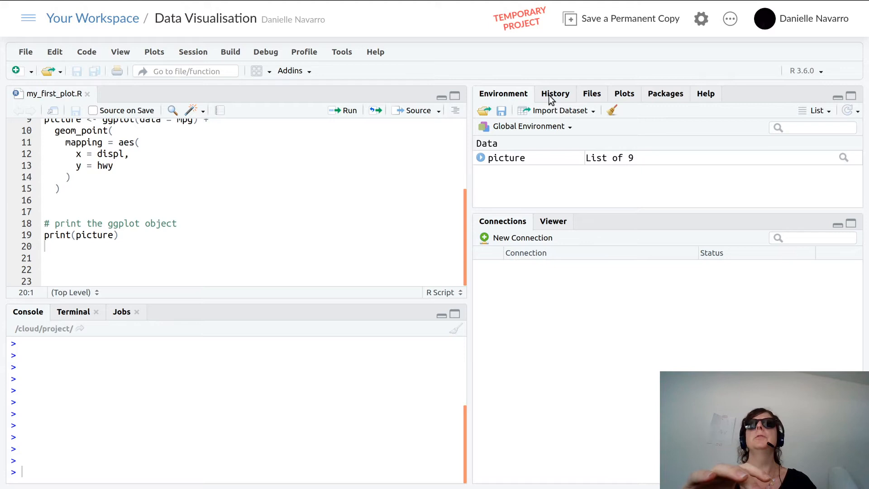
click(591, 93)
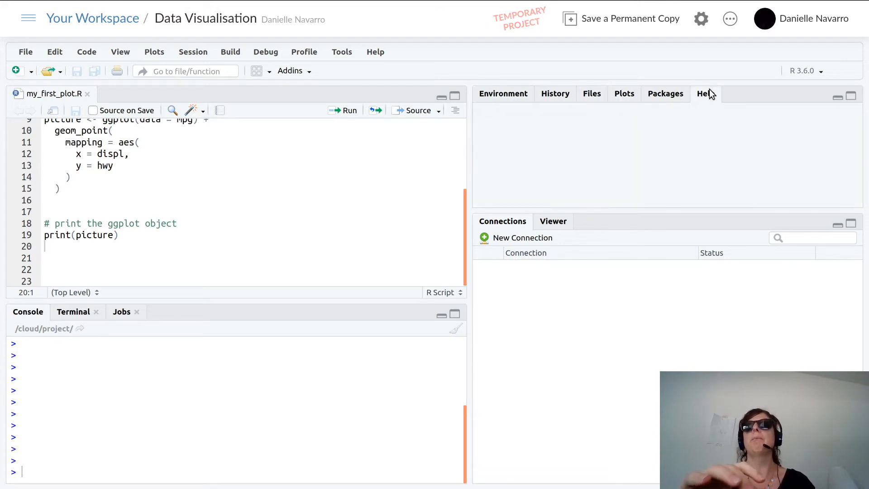
click(705, 93)
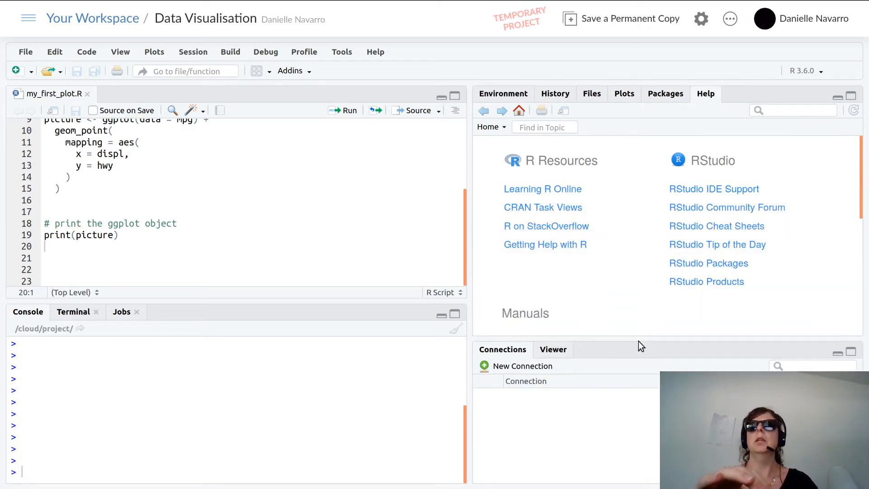
mouse_move(452, 115)
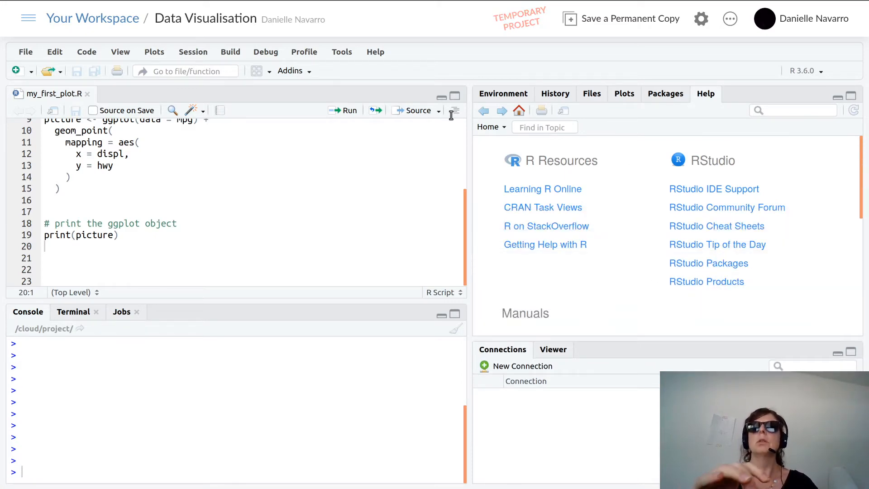
mouse_move(637, 80)
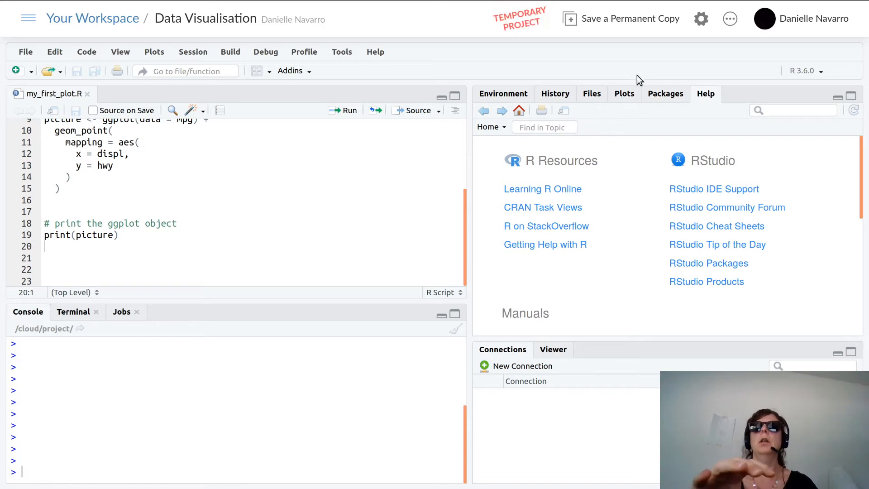
mouse_move(574, 82)
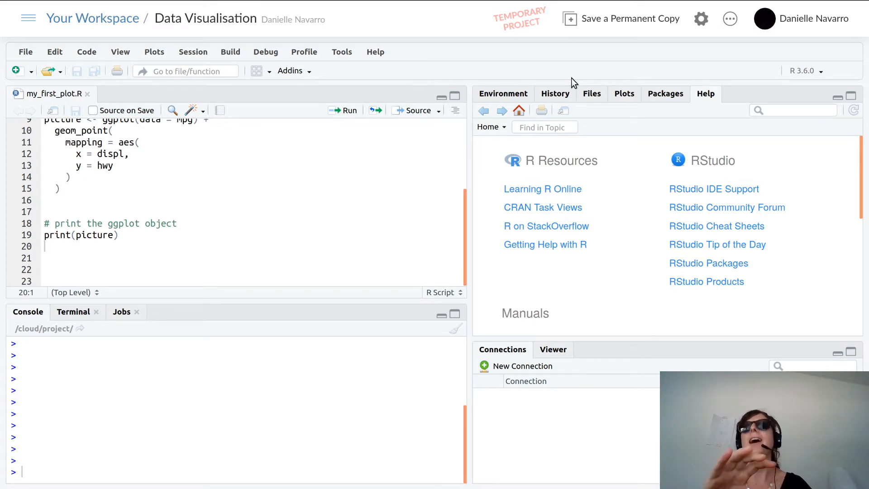
mouse_move(555, 239)
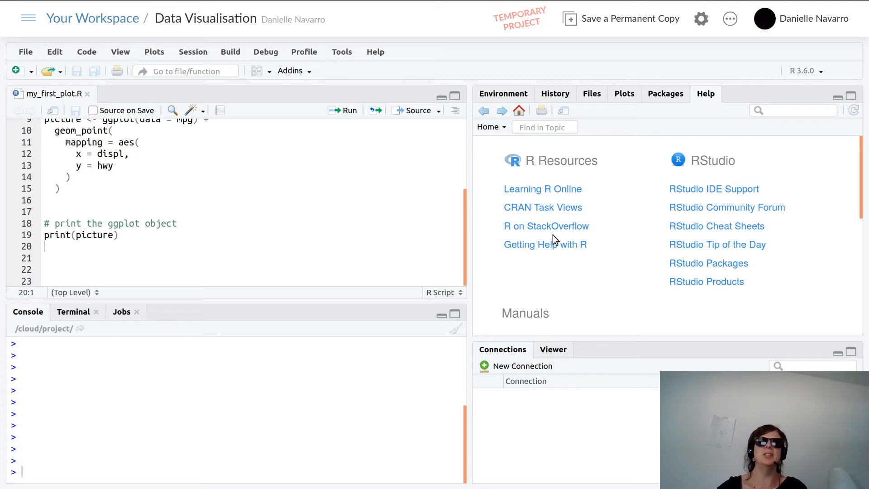
mouse_move(554, 361)
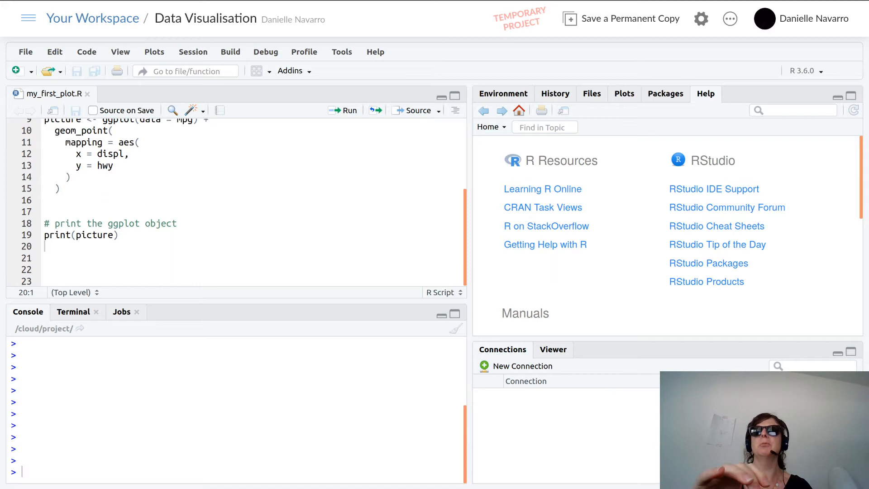
mouse_move(670, 348)
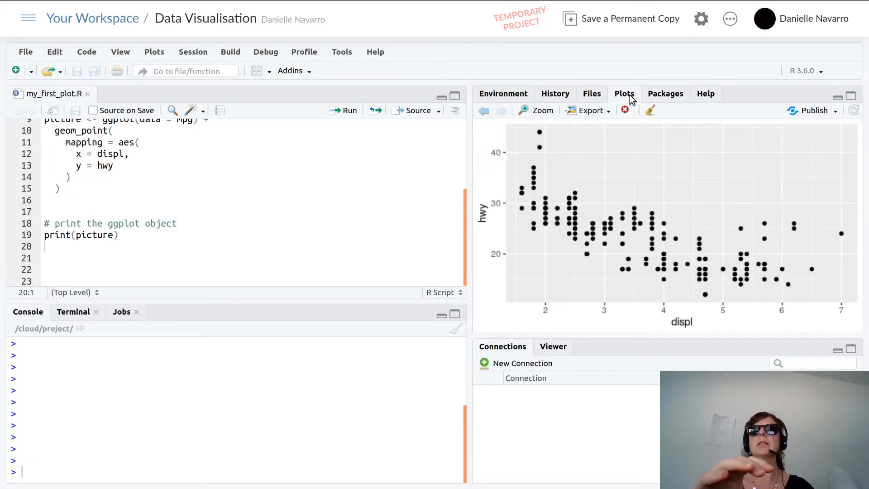
mouse_move(659, 281)
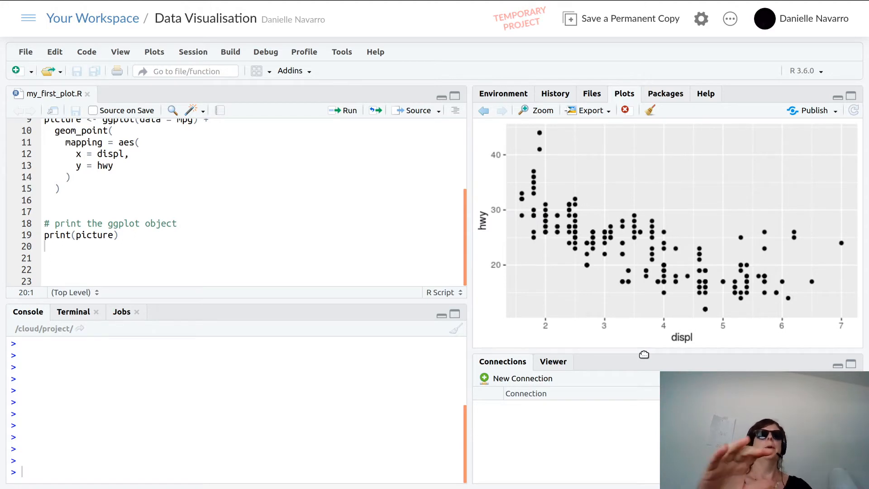
mouse_move(644, 78)
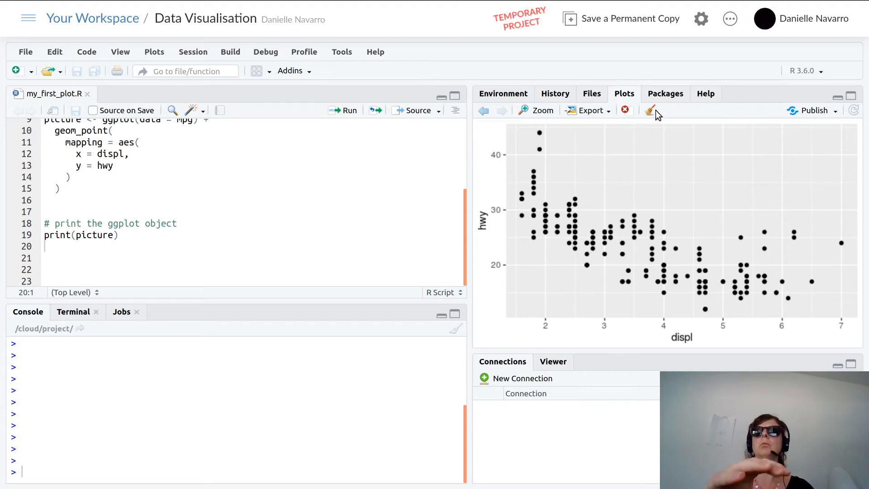
Clear every plot from the Plots pane history, confirming with Yes
click(650, 110)
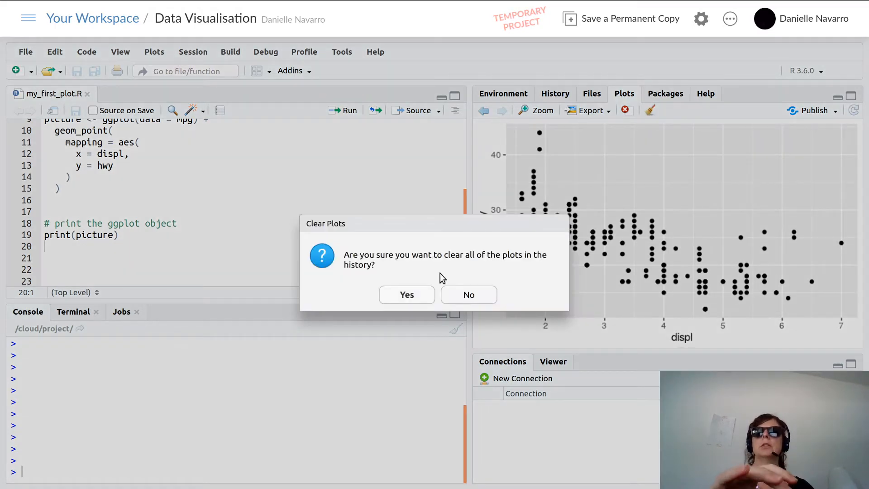
click(407, 294)
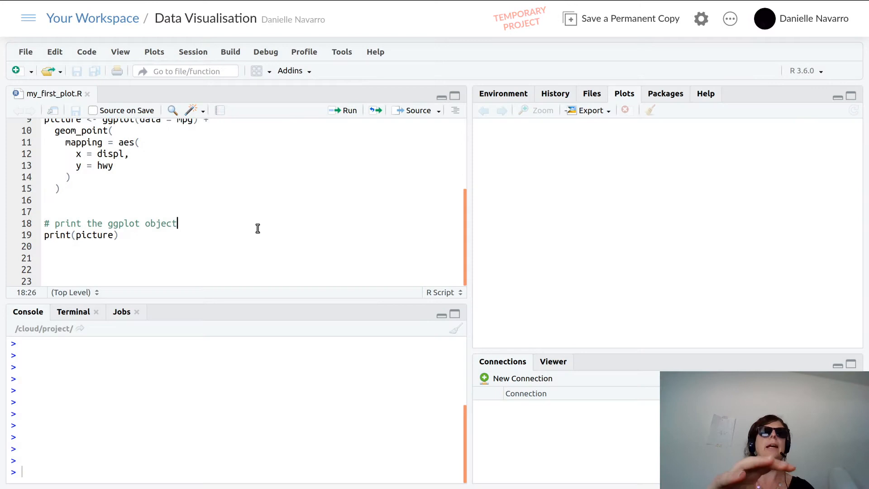
mouse_move(209, 234)
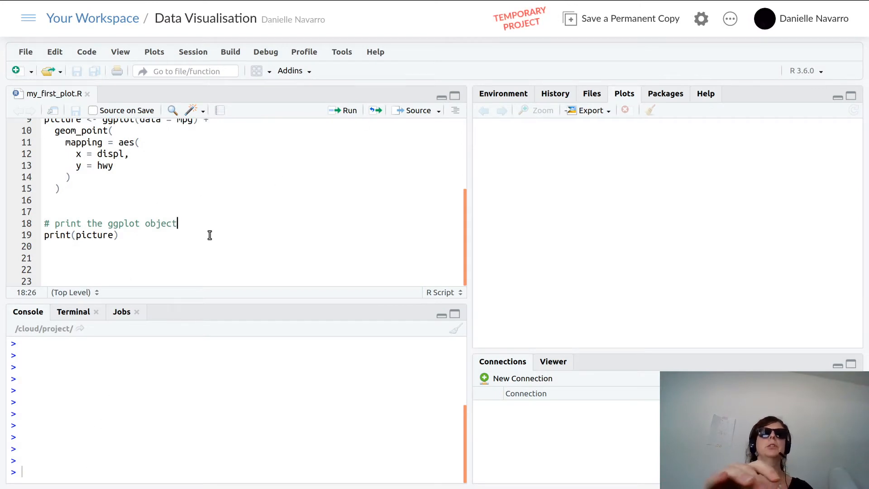
mouse_move(413, 110)
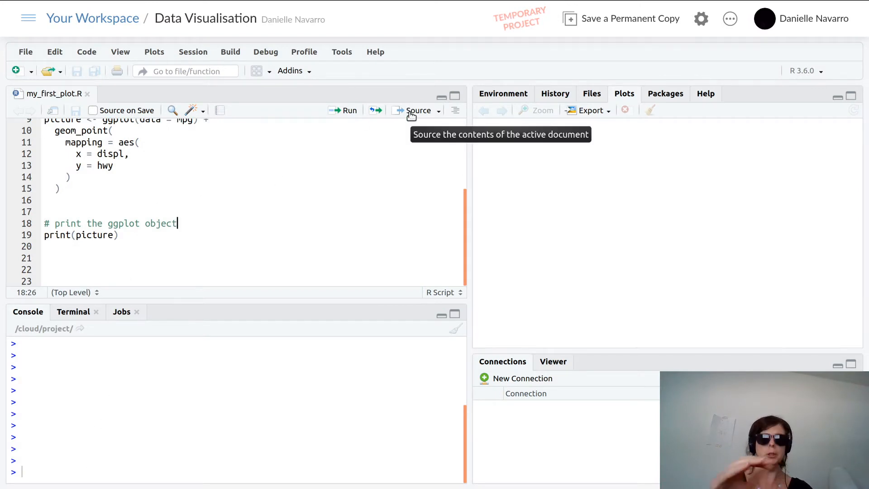
mouse_move(377, 160)
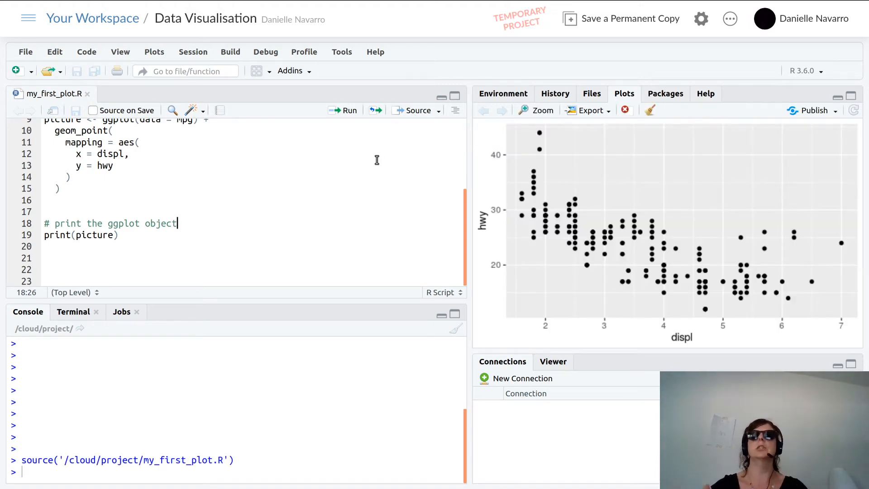
scroll(up, 3)
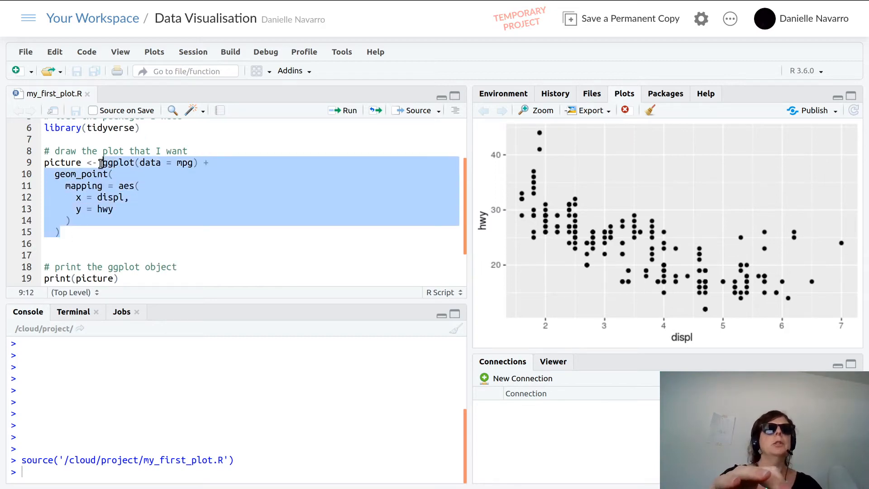
mouse_move(135, 171)
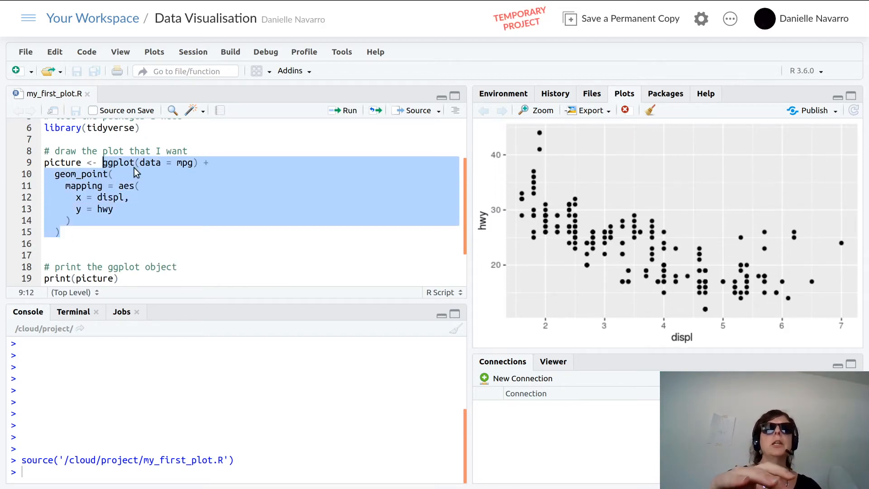
mouse_move(214, 169)
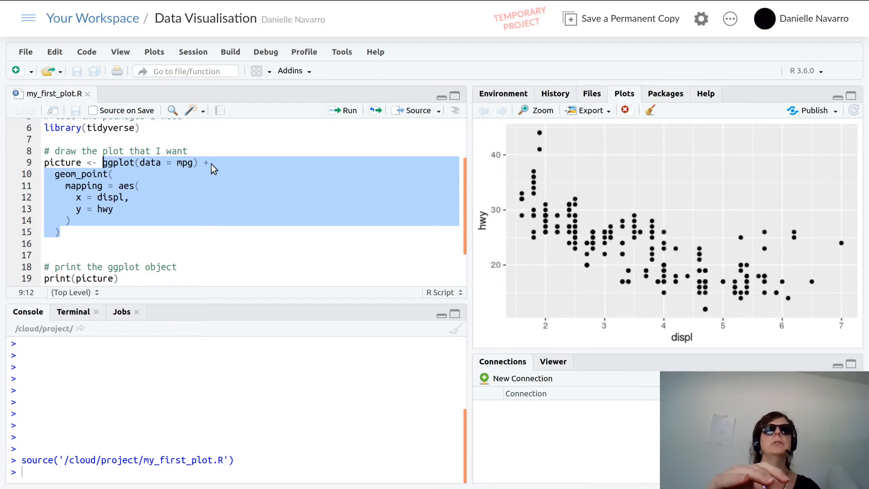
mouse_move(178, 186)
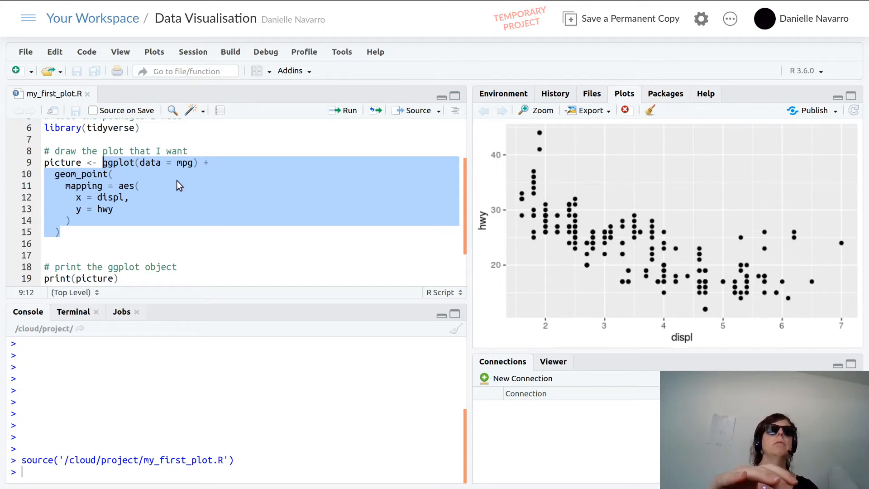
mouse_move(133, 250)
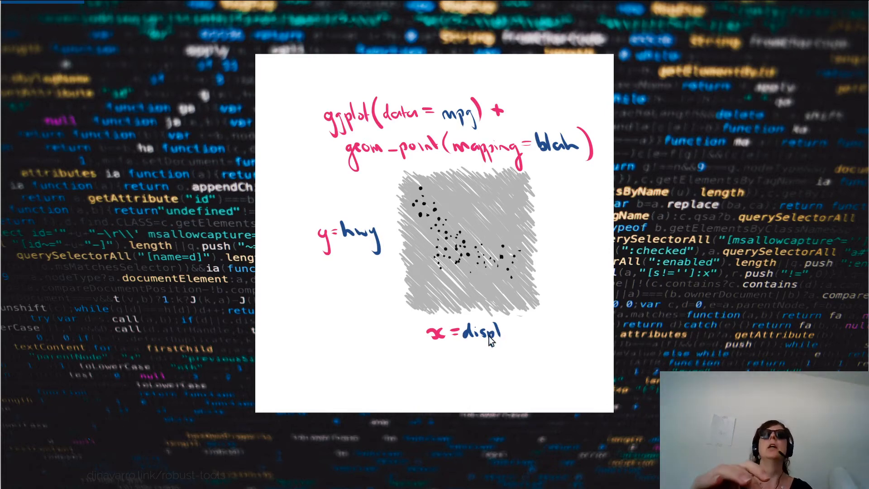
mouse_move(462, 114)
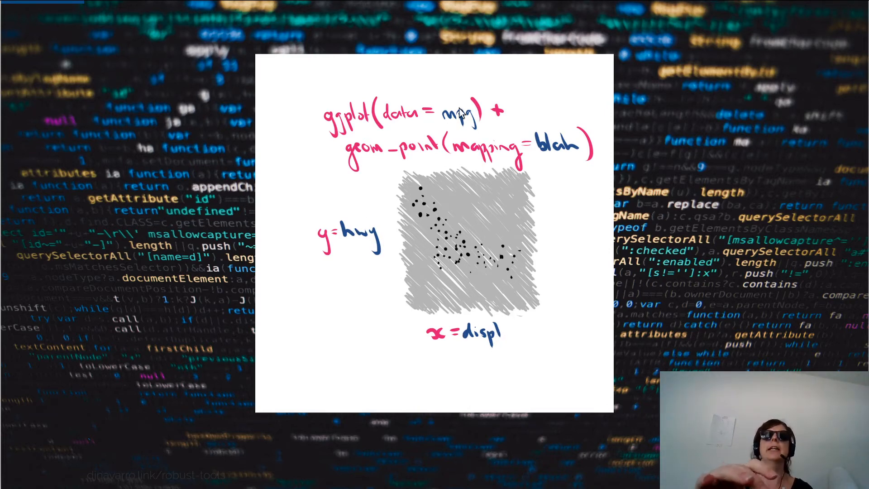
mouse_move(319, 233)
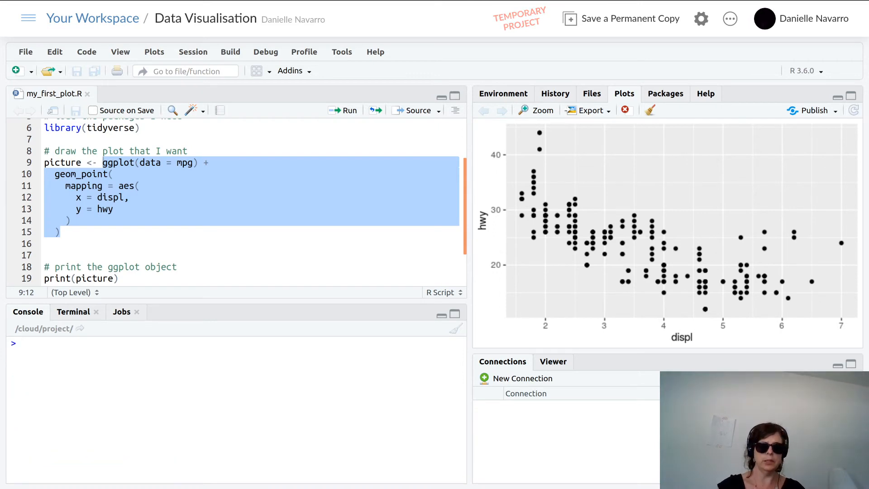
Run mpg in the console to print the tibble and highlight the model column name
text(mpg)
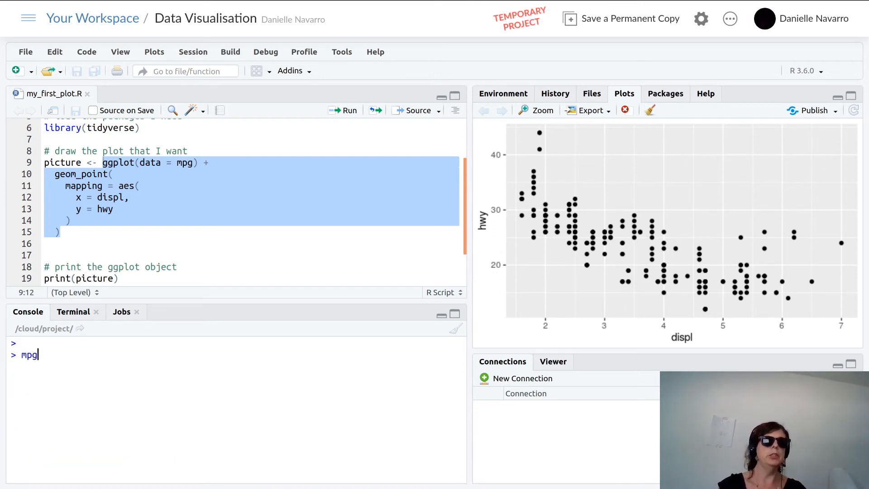
key(Return)
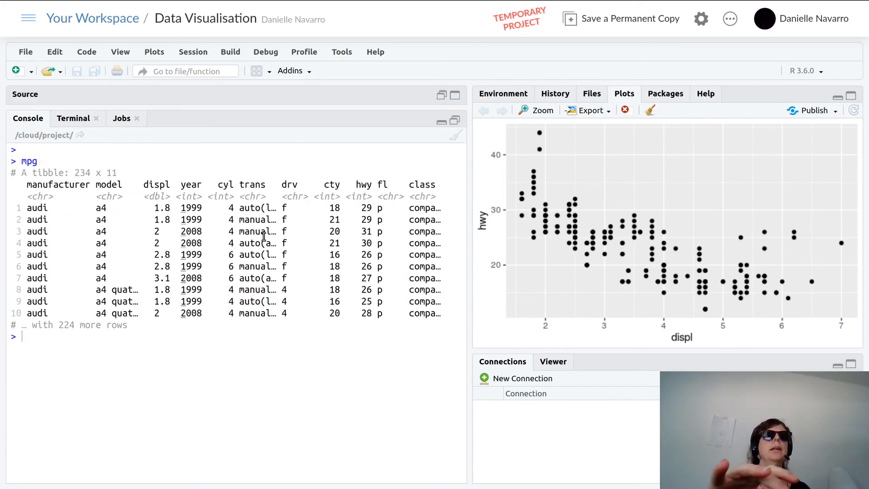
double_click(38, 184)
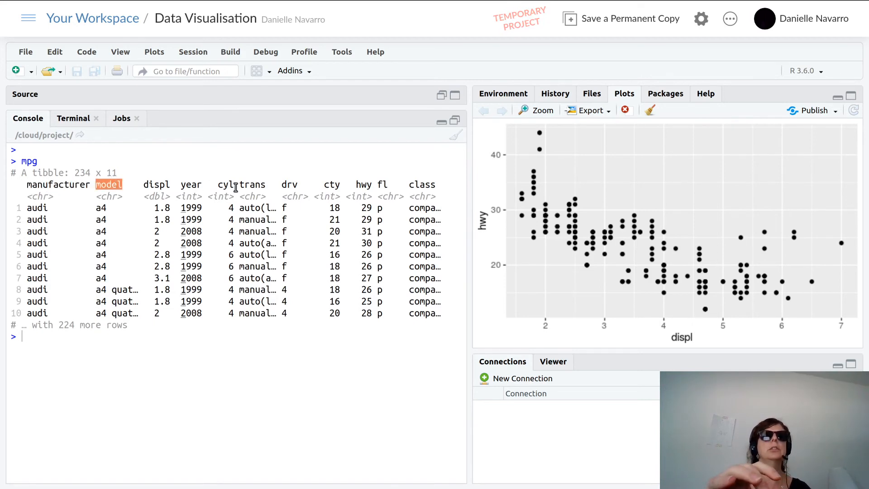
mouse_move(406, 185)
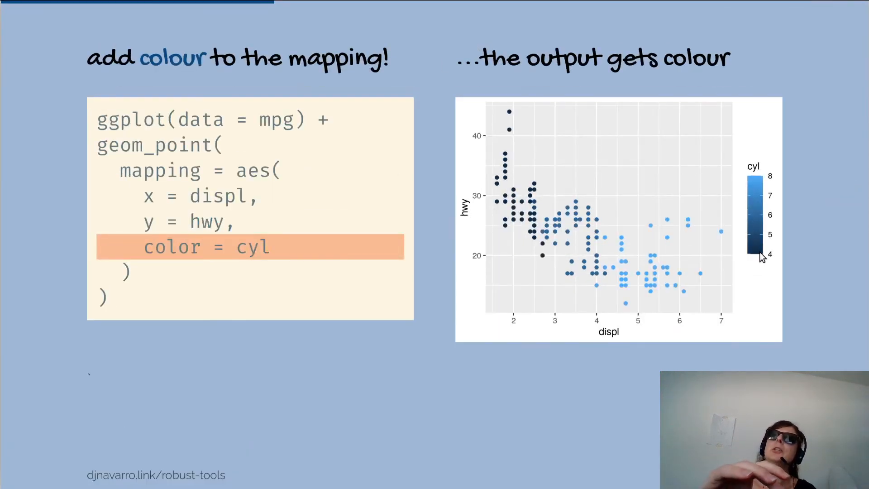
mouse_move(712, 261)
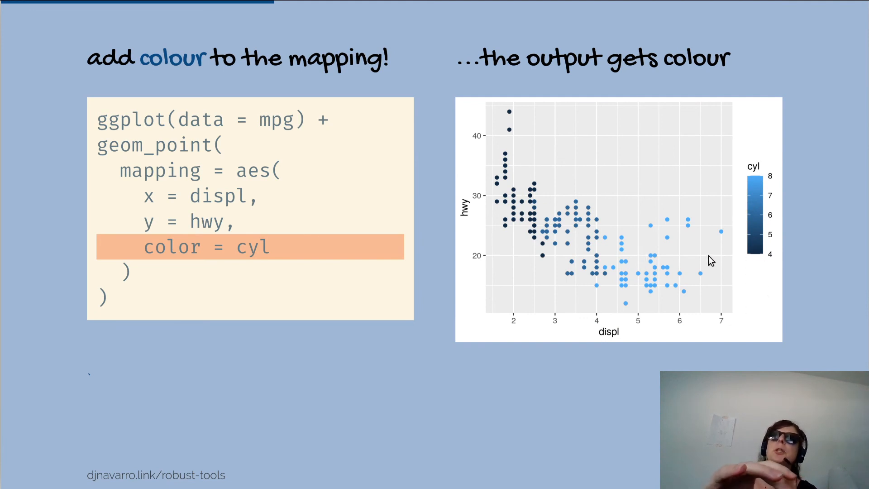
mouse_move(658, 289)
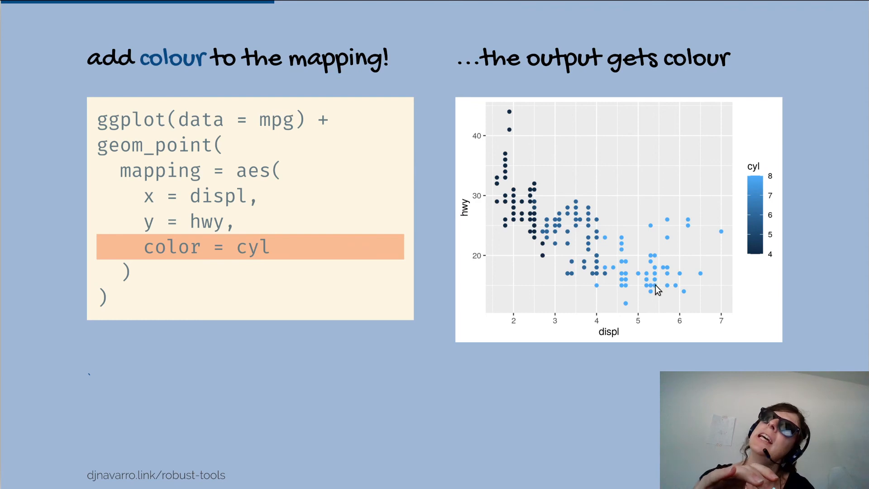
mouse_move(715, 278)
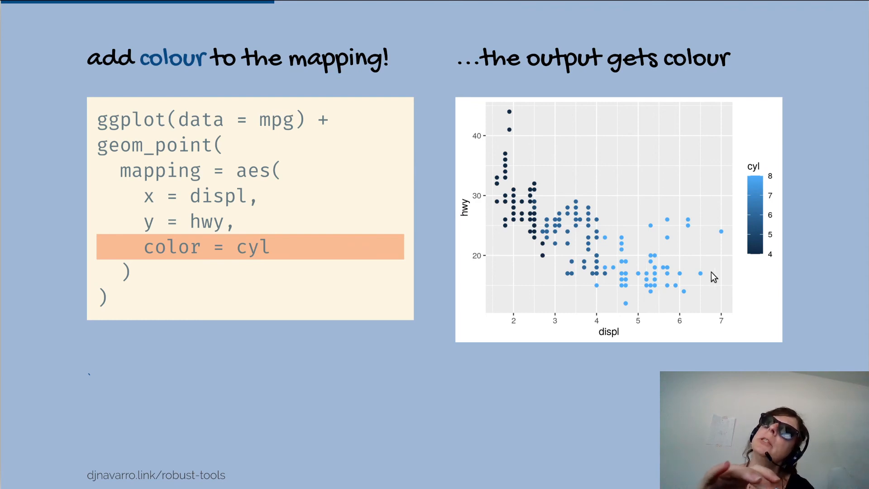
mouse_move(489, 226)
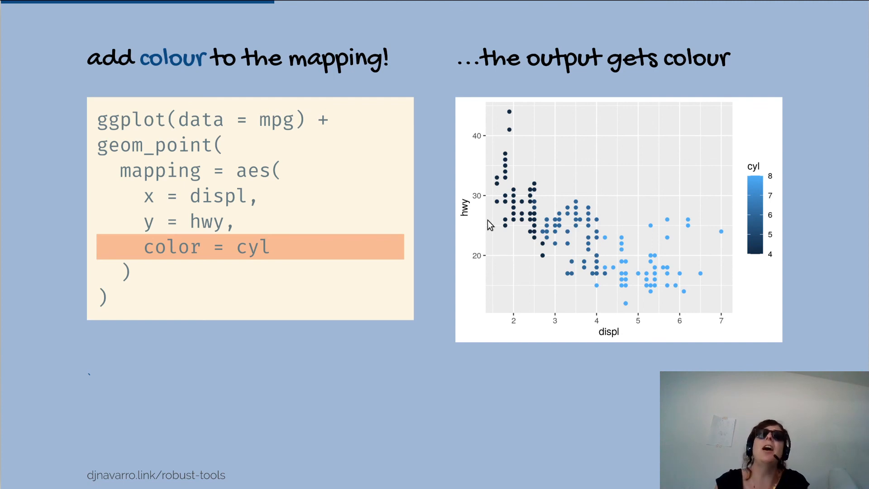